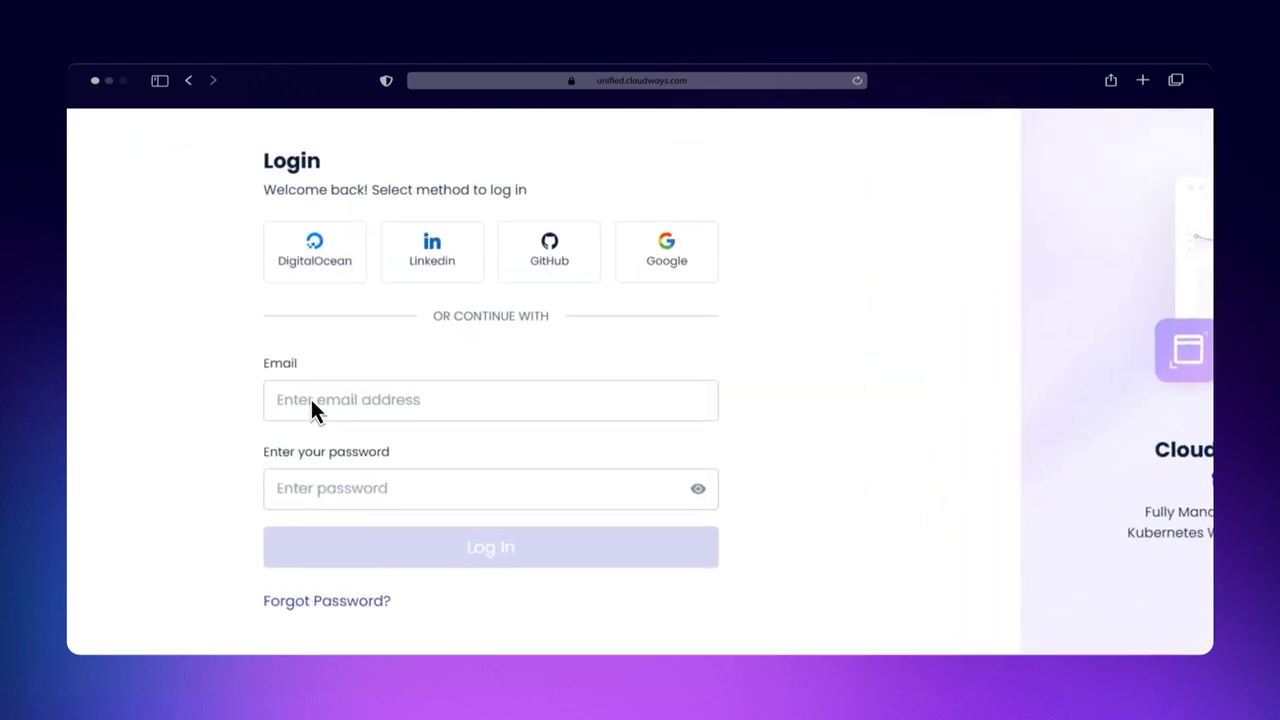
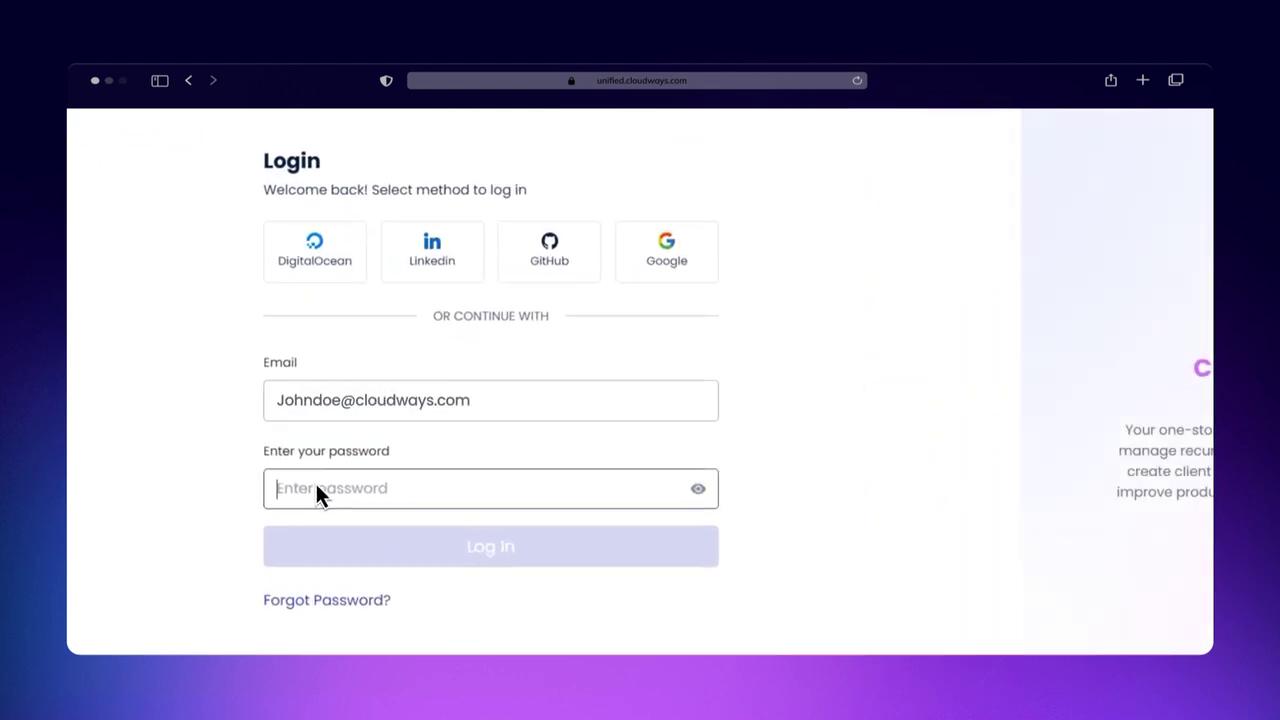
type("password")
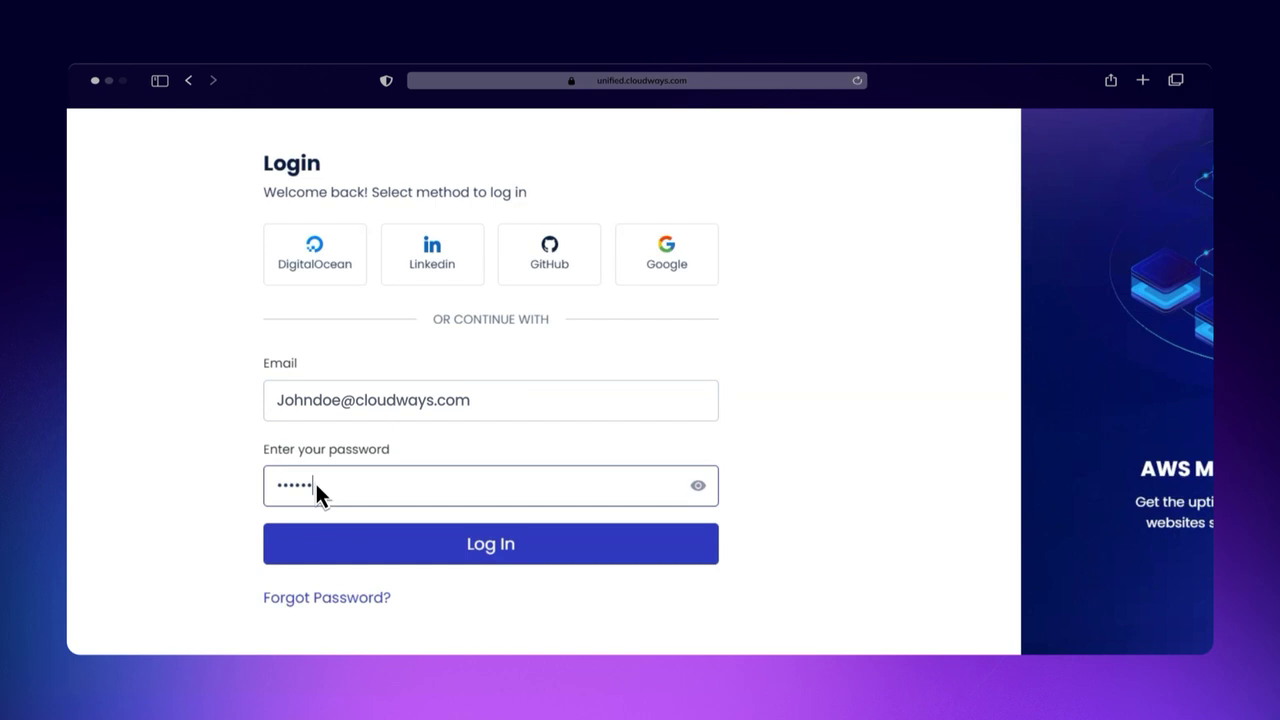
left_click(490, 543)
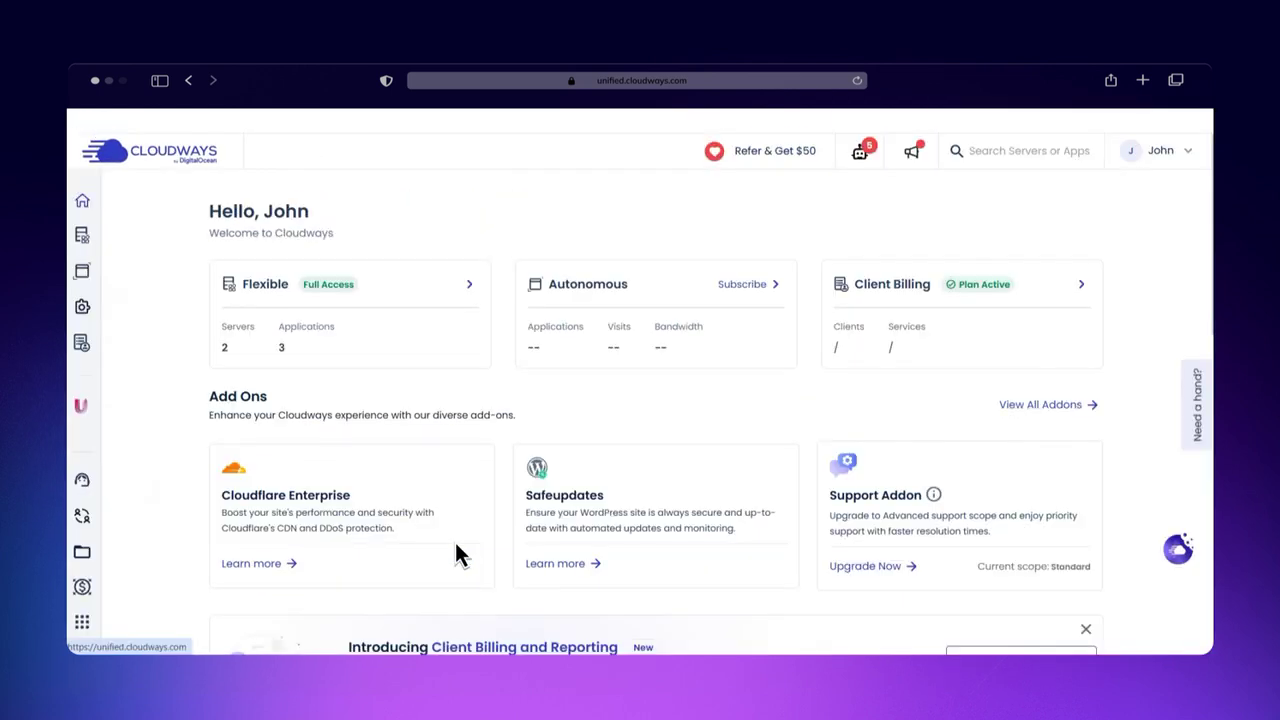
mouse_move(82, 200)
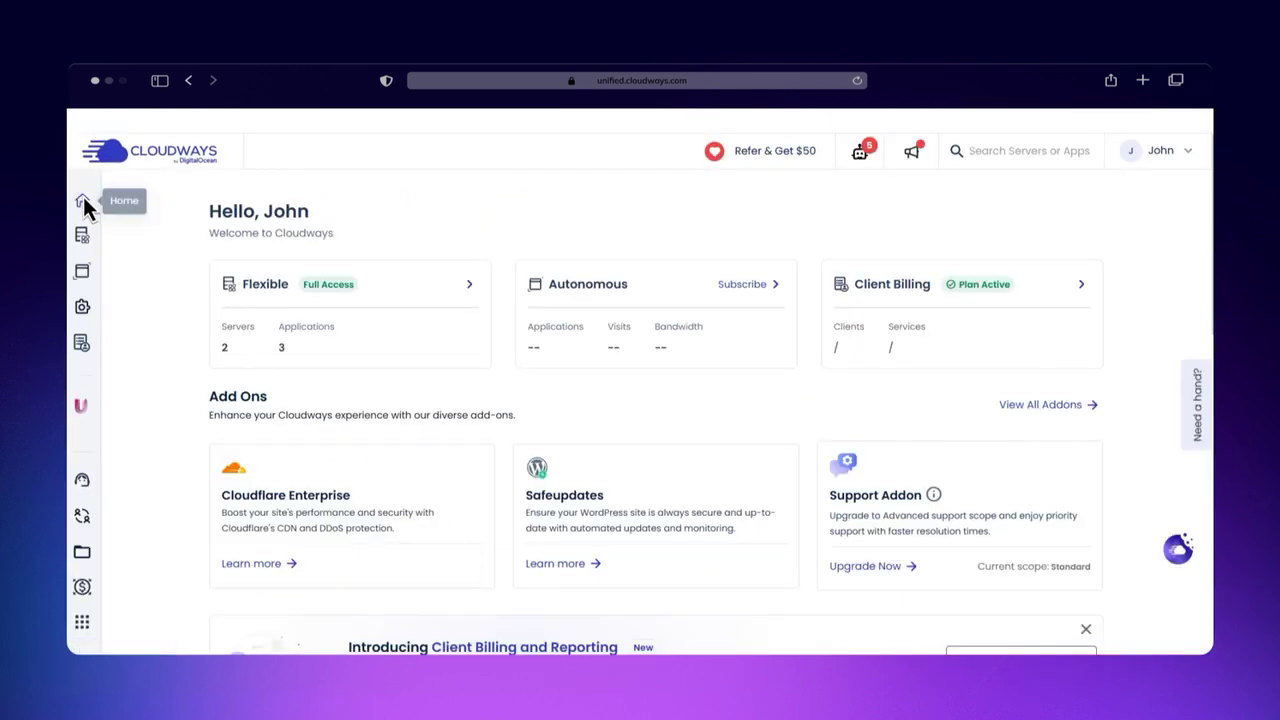
Go to Demo Server's WordPress Demo application and launch its Database Manager.
left_click(82, 235)
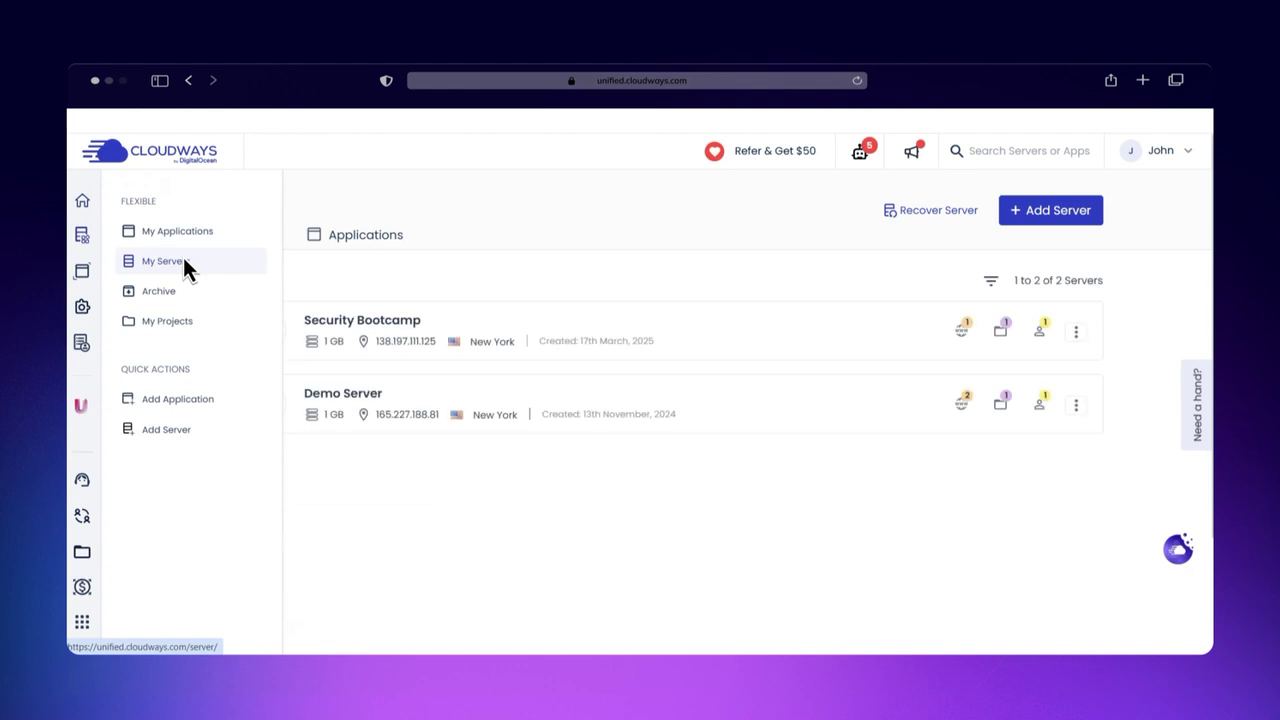
left_click(342, 393)
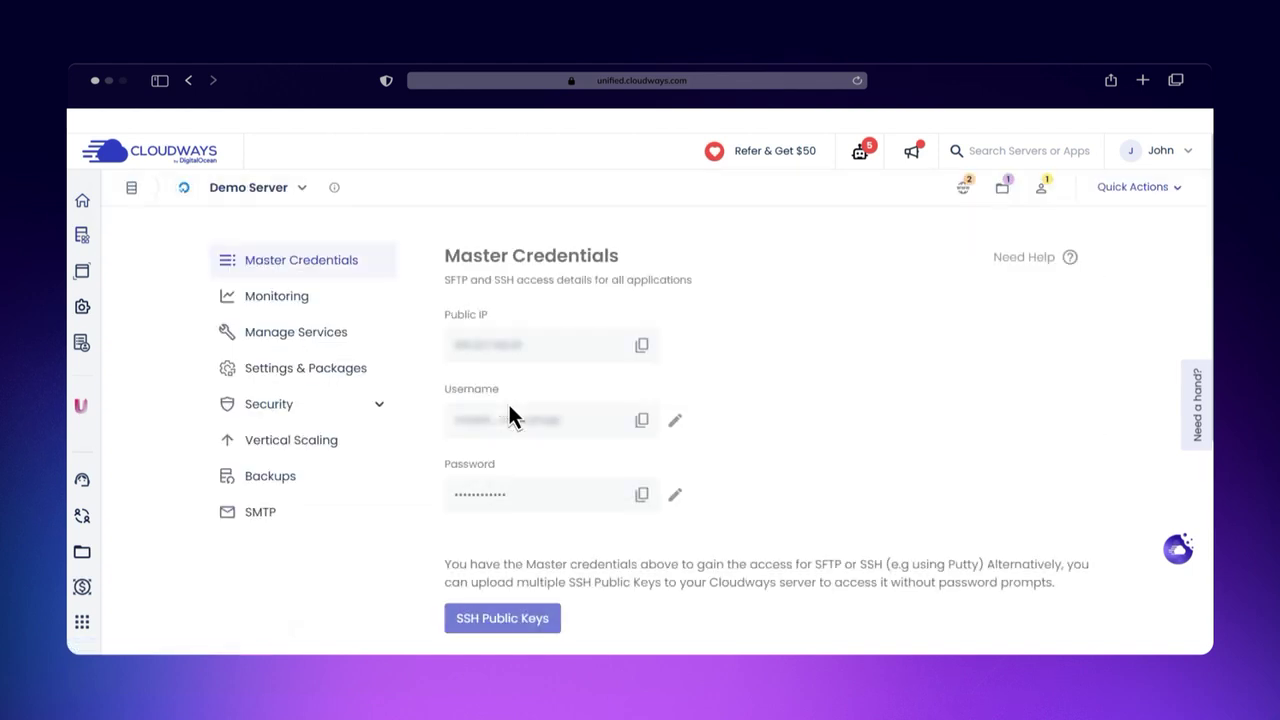
left_click(963, 187)
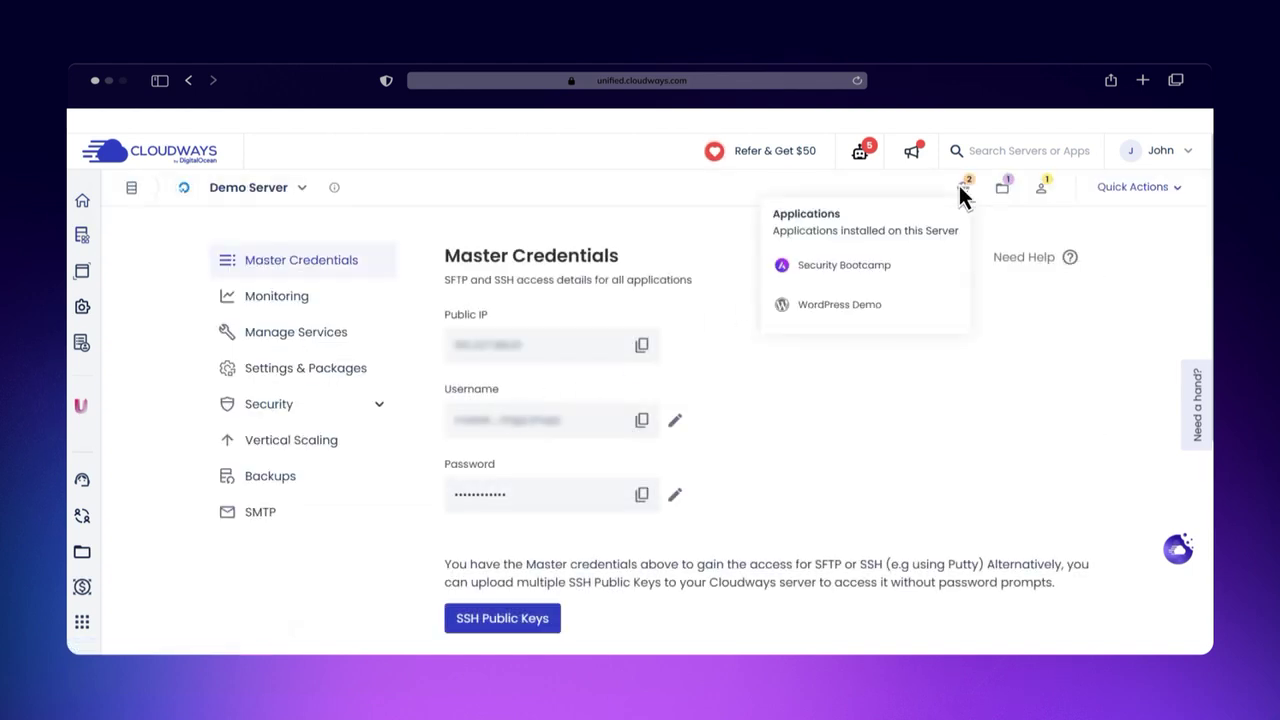
left_click(839, 304)
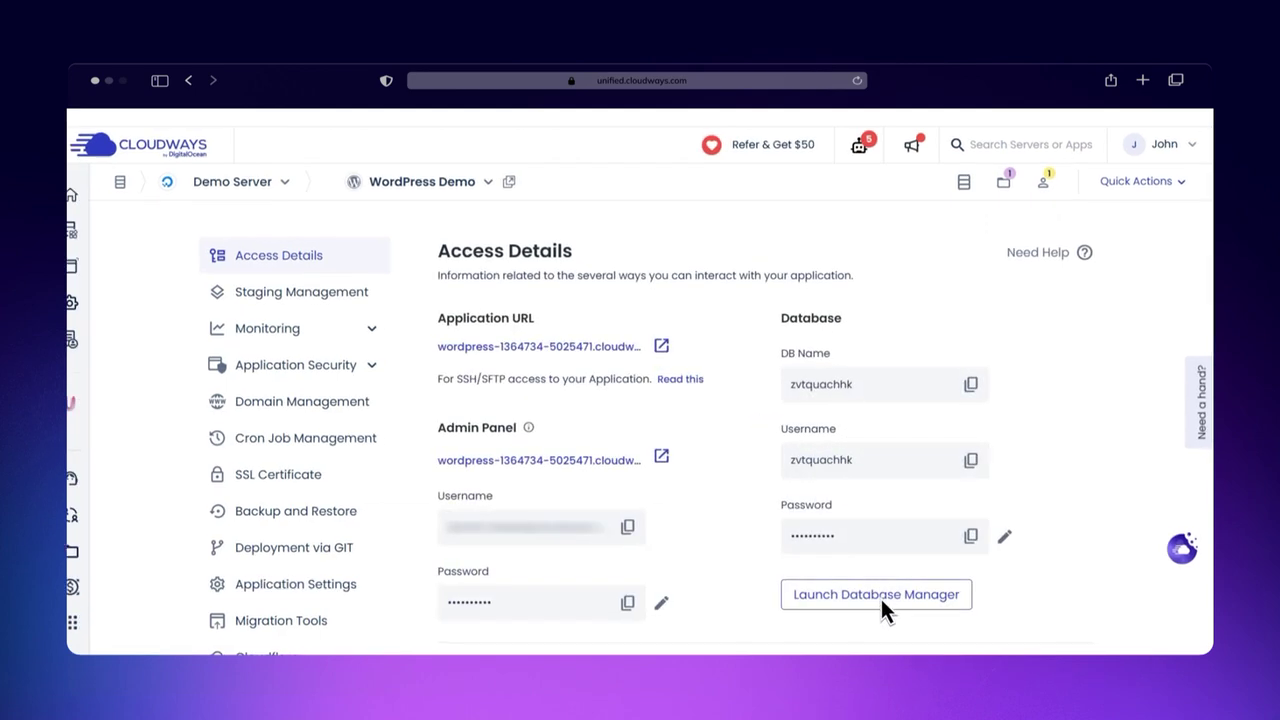
left_click(876, 594)
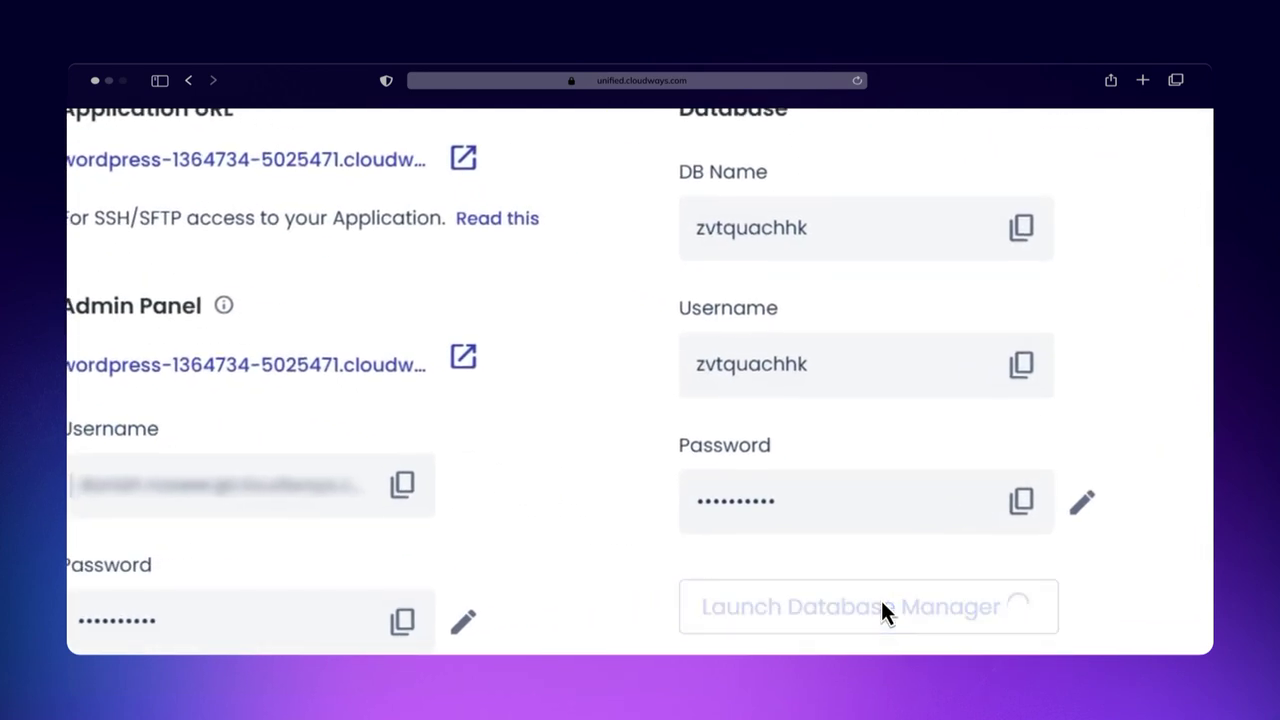
left_click(867, 606)
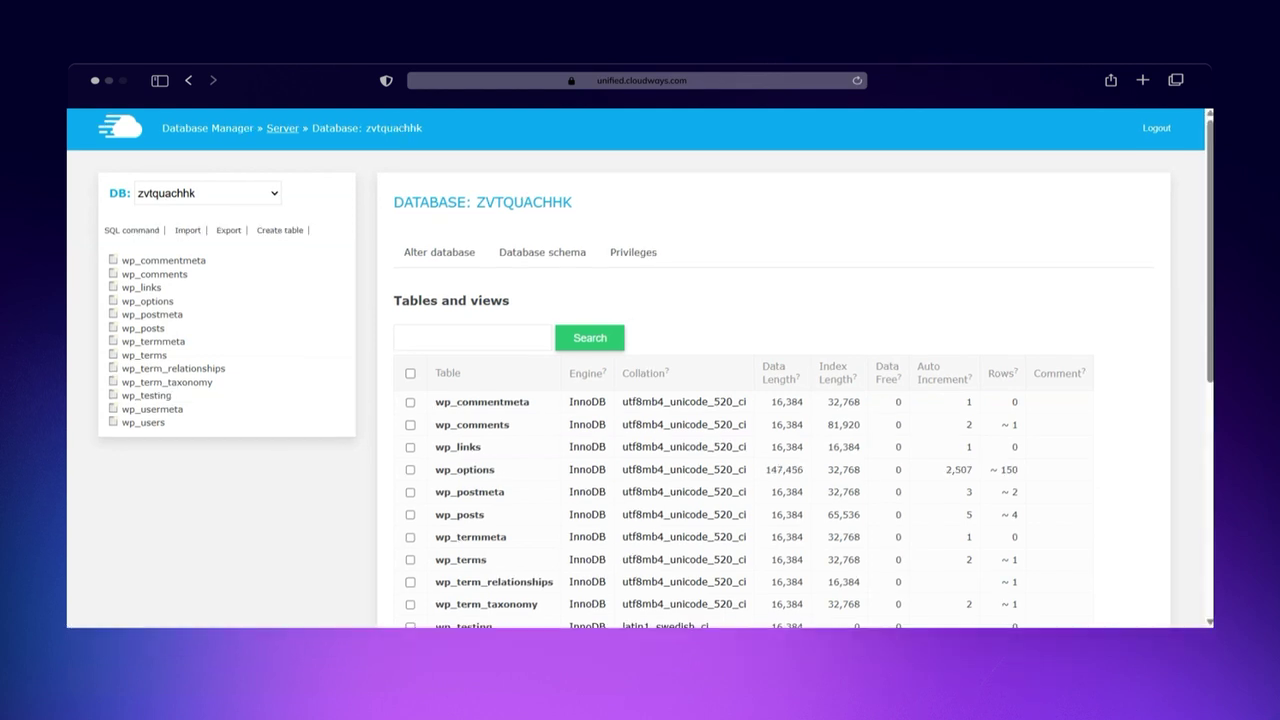
mouse_move(158, 330)
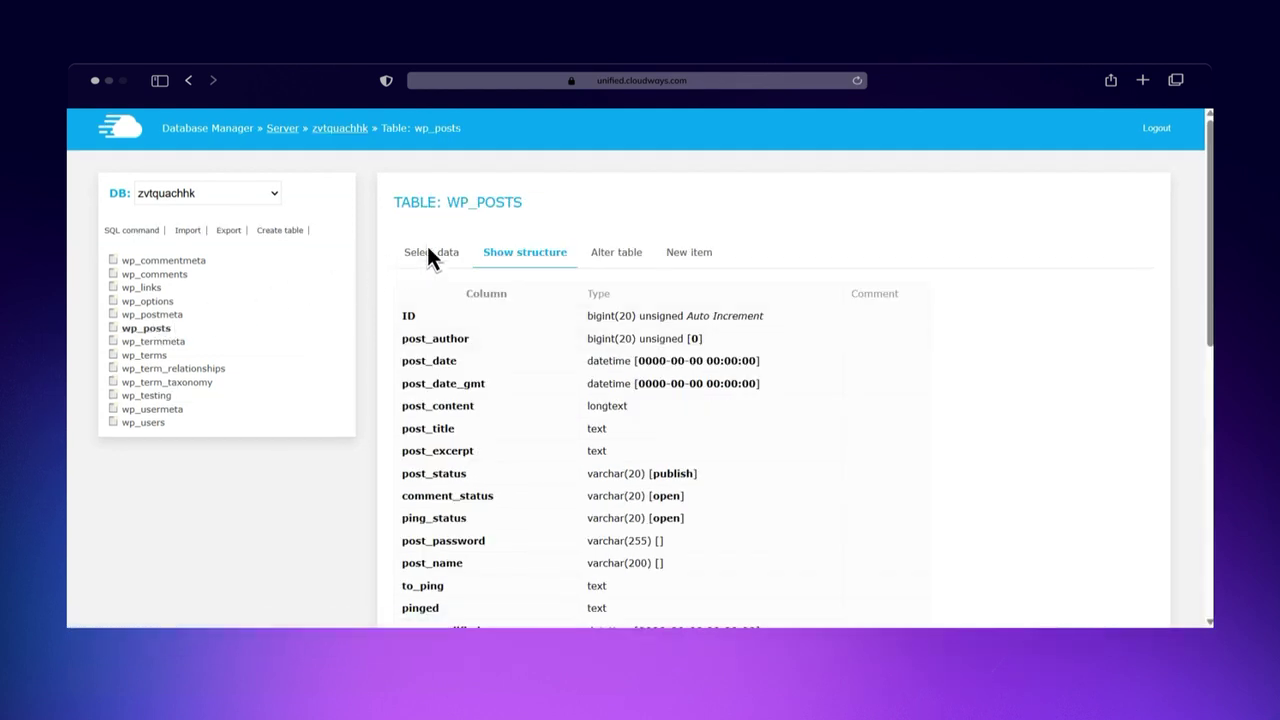
Edit wp_posts row ID 2, set post_title to 'Testing PAge', and save.
left_click(430, 252)
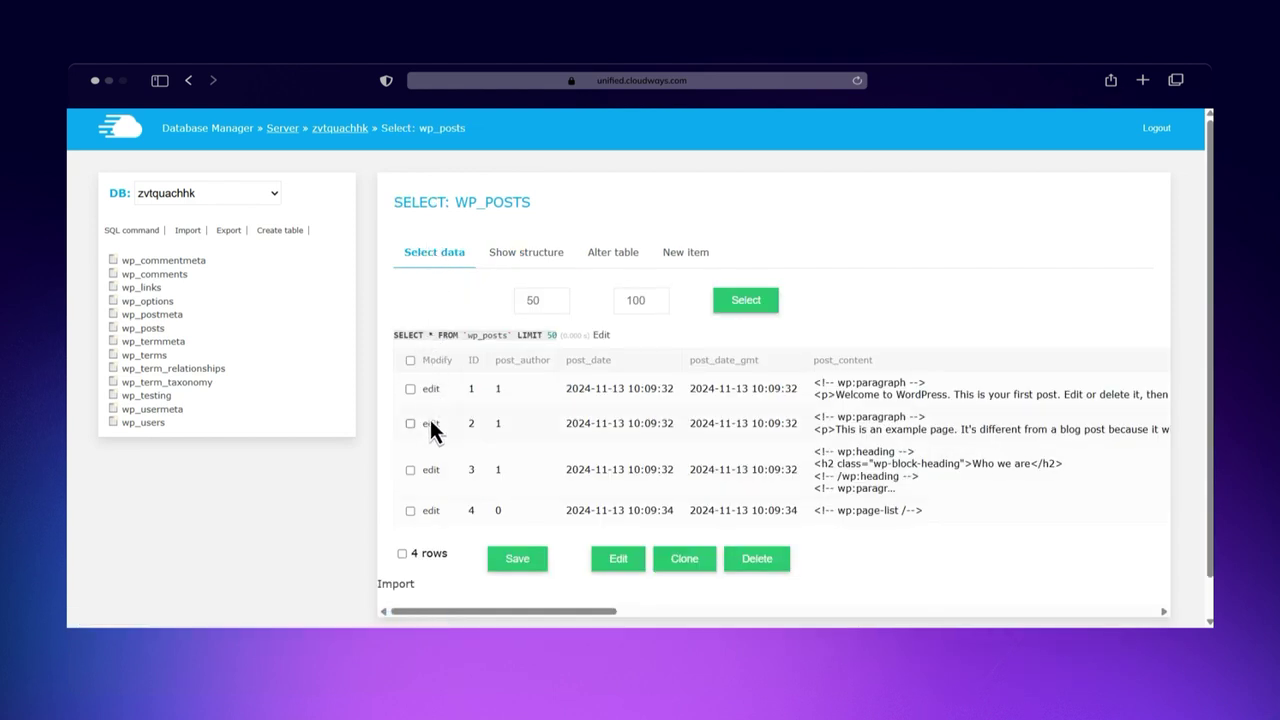
left_click(410, 423)
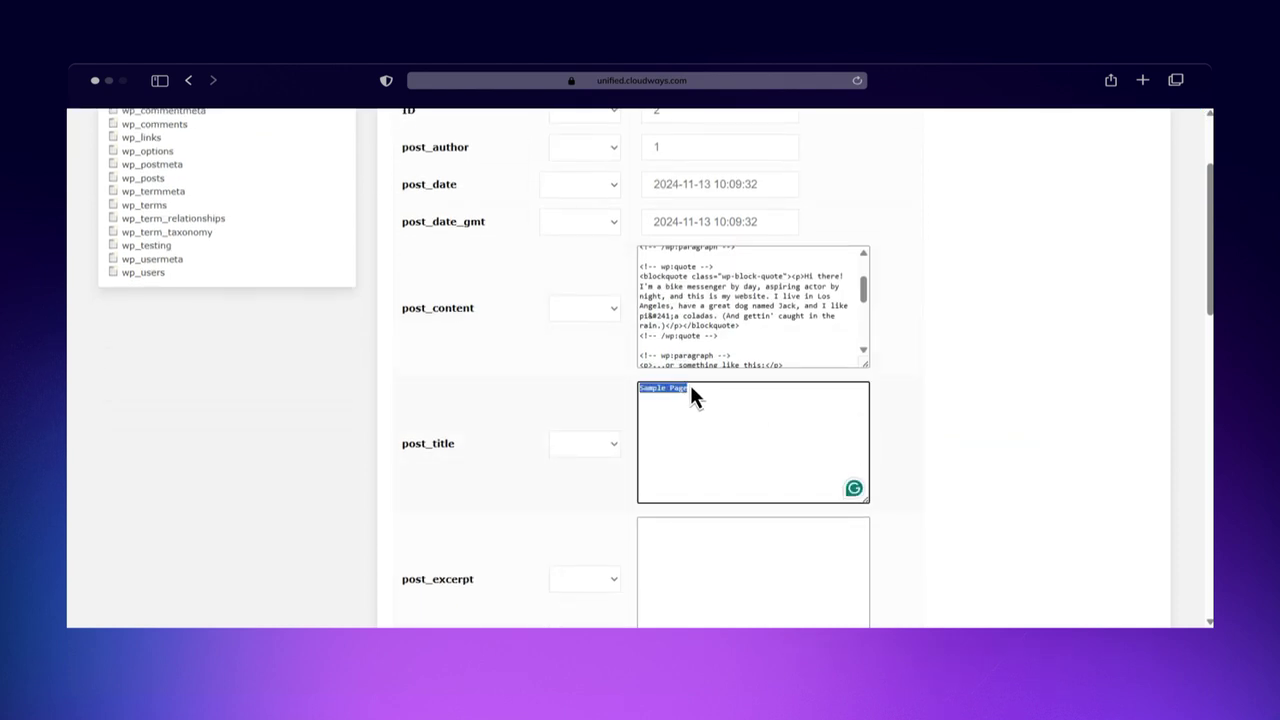
type("Testing PAge")
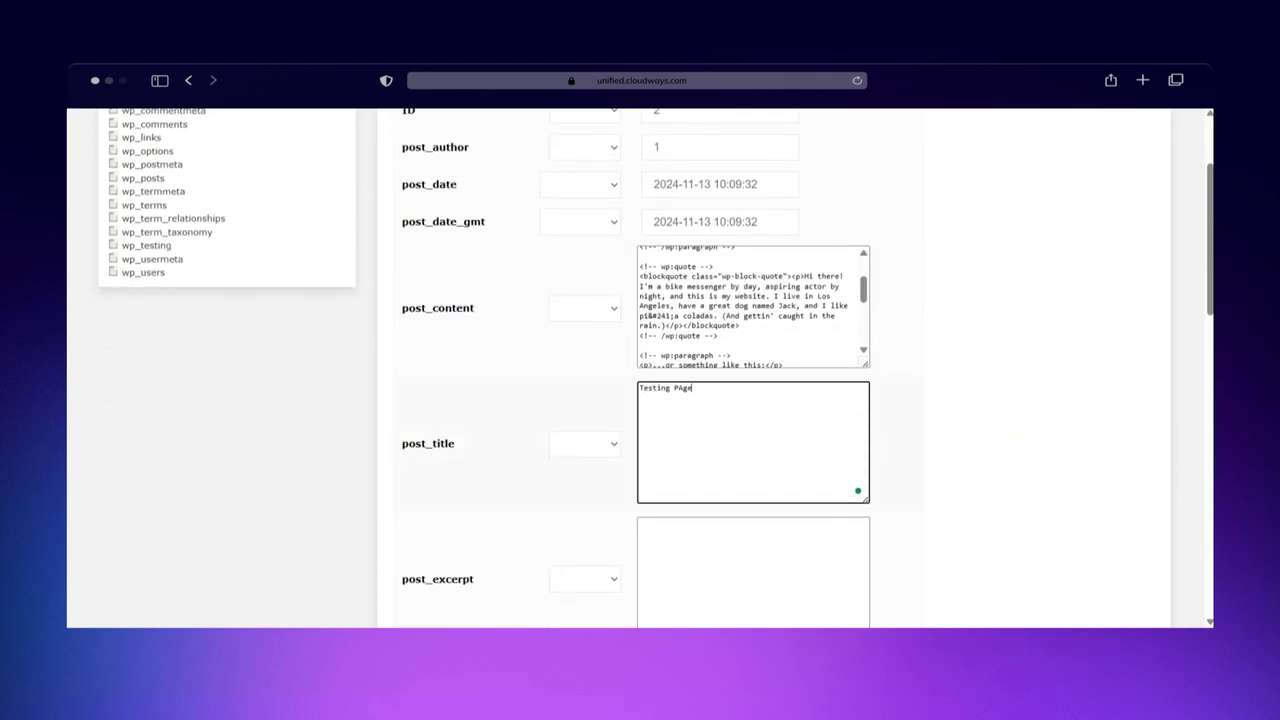
scroll("down", 3)
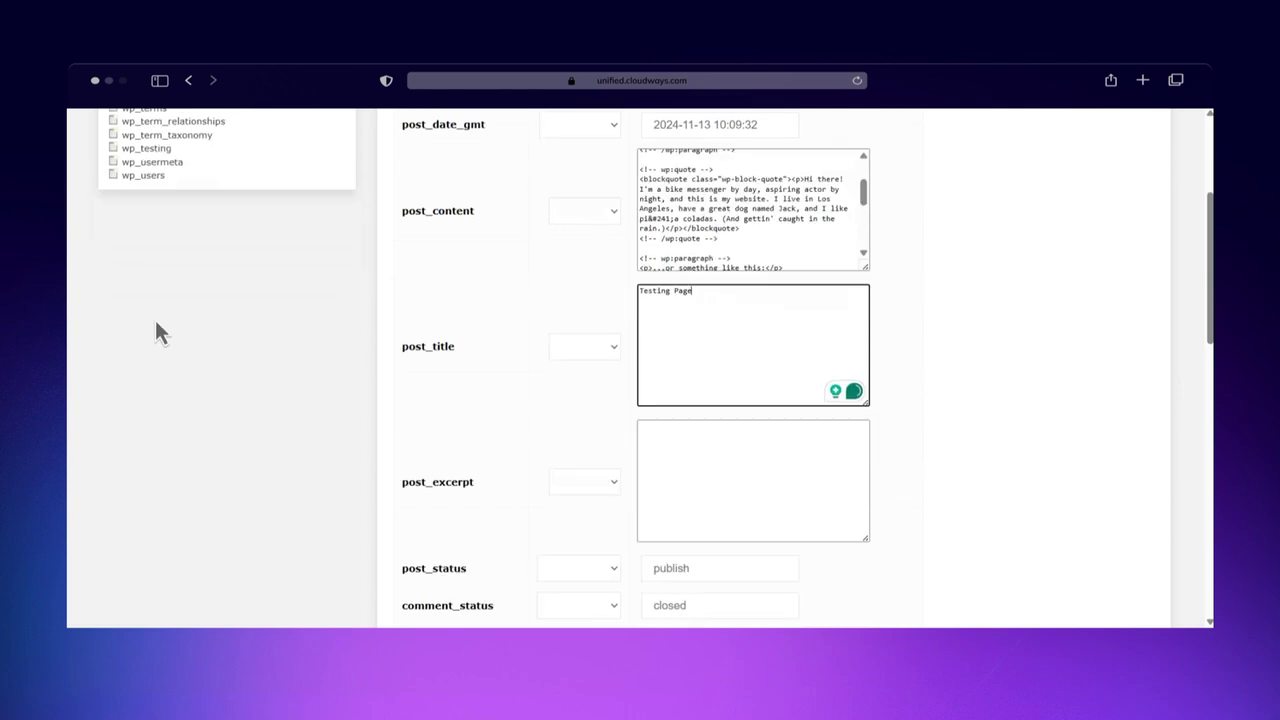
scroll("down", 3)
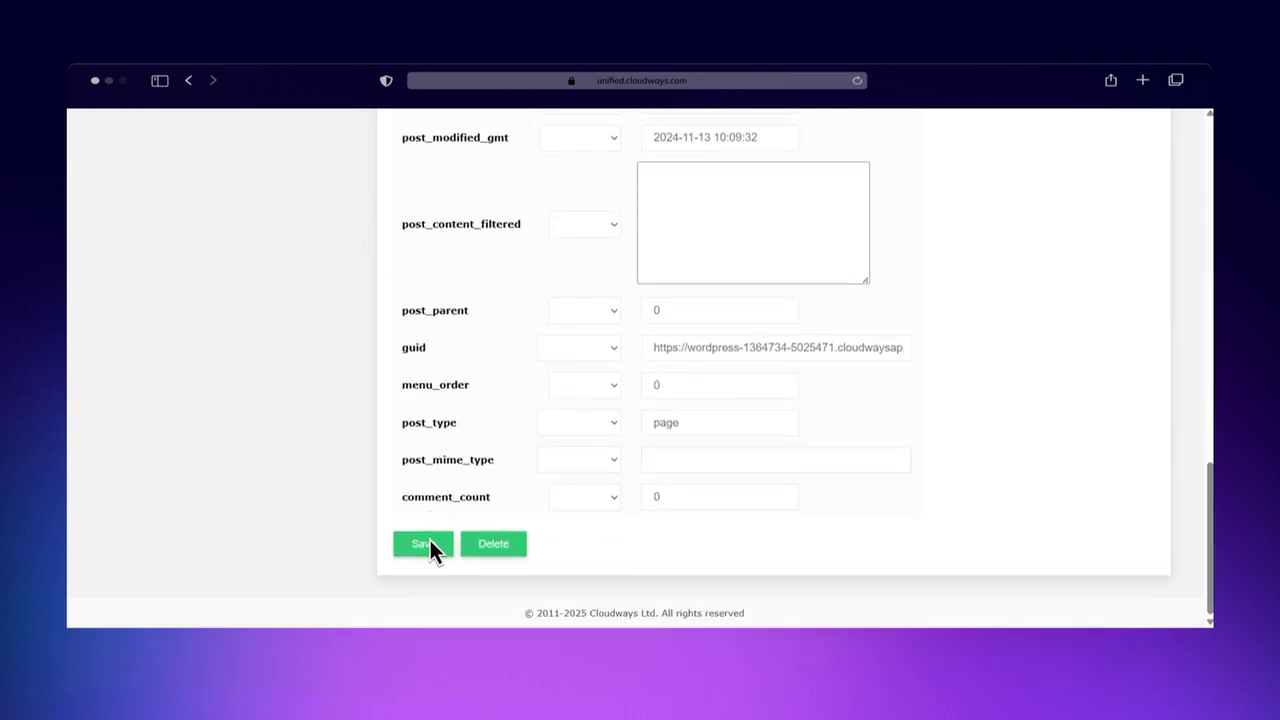
left_click(422, 543)
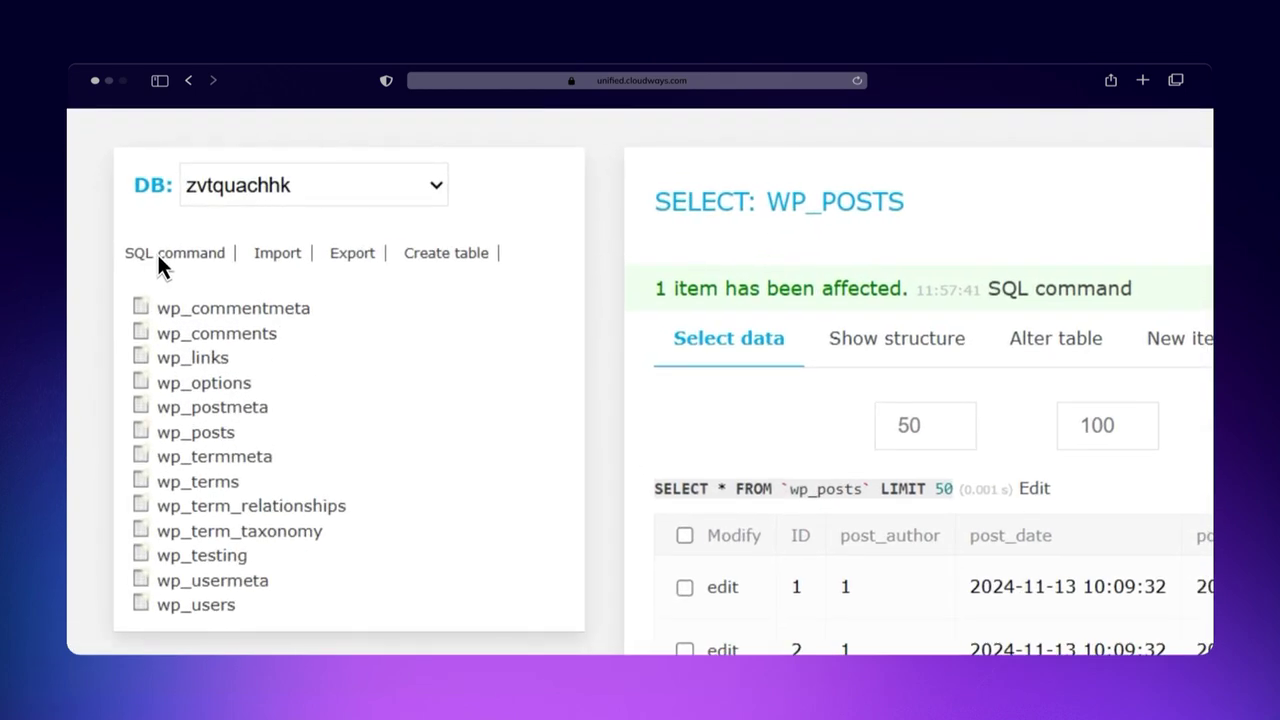
Run SELECT * FROM `wp_testing` in the SQL command editor.
left_click(174, 252)
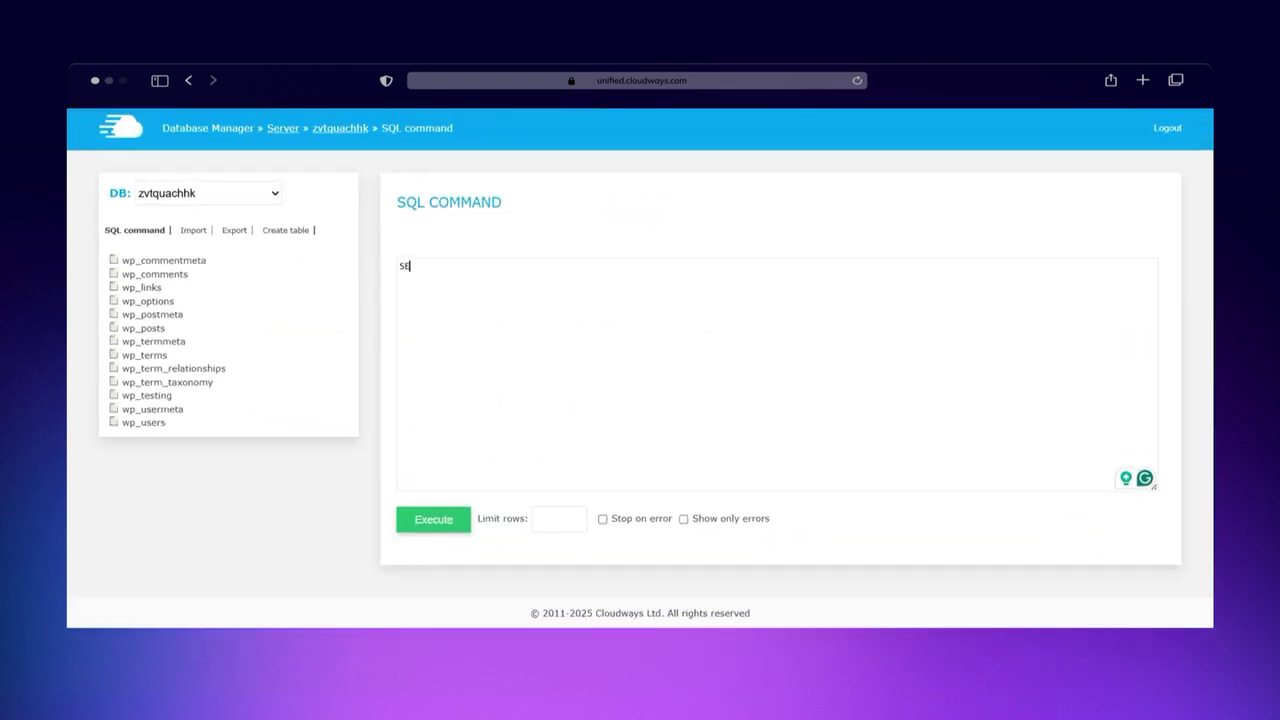
type("SELECT * FROM `wp_testing")
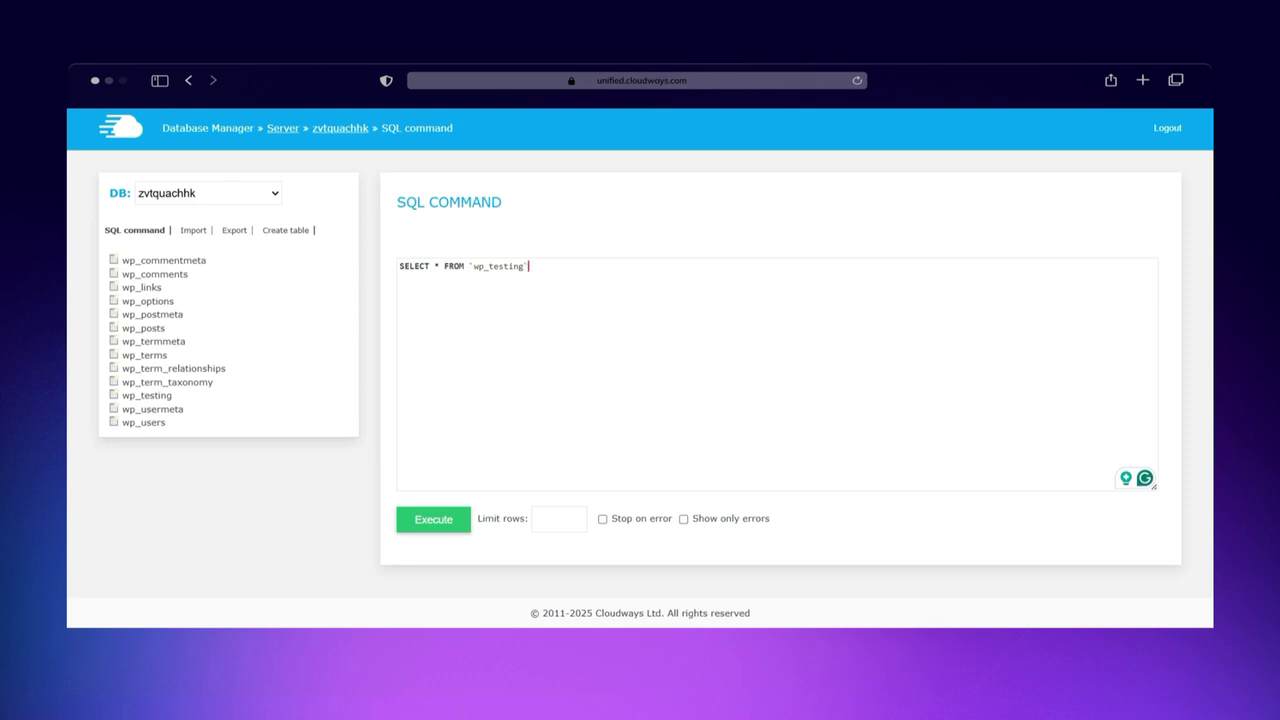
left_click(433, 519)
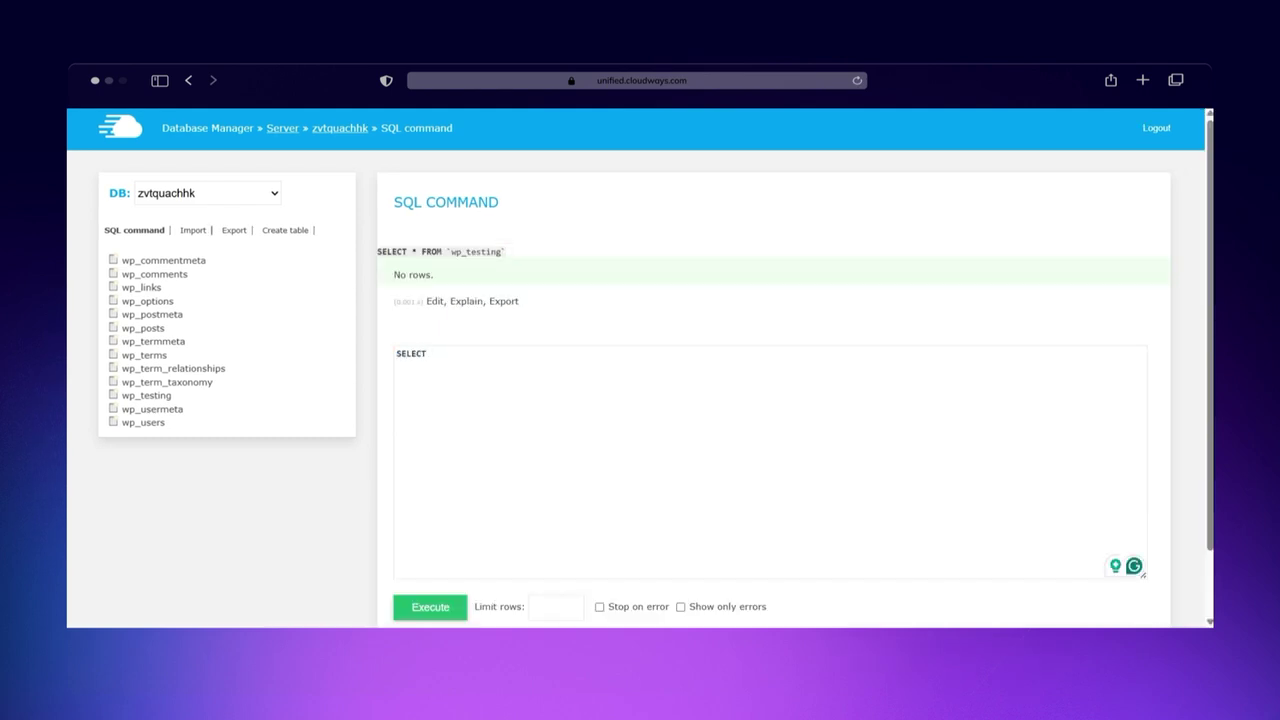
Run SELECT * FROM `wp_comments` to list the comment rows.
type("SELECT * FROM `wp")
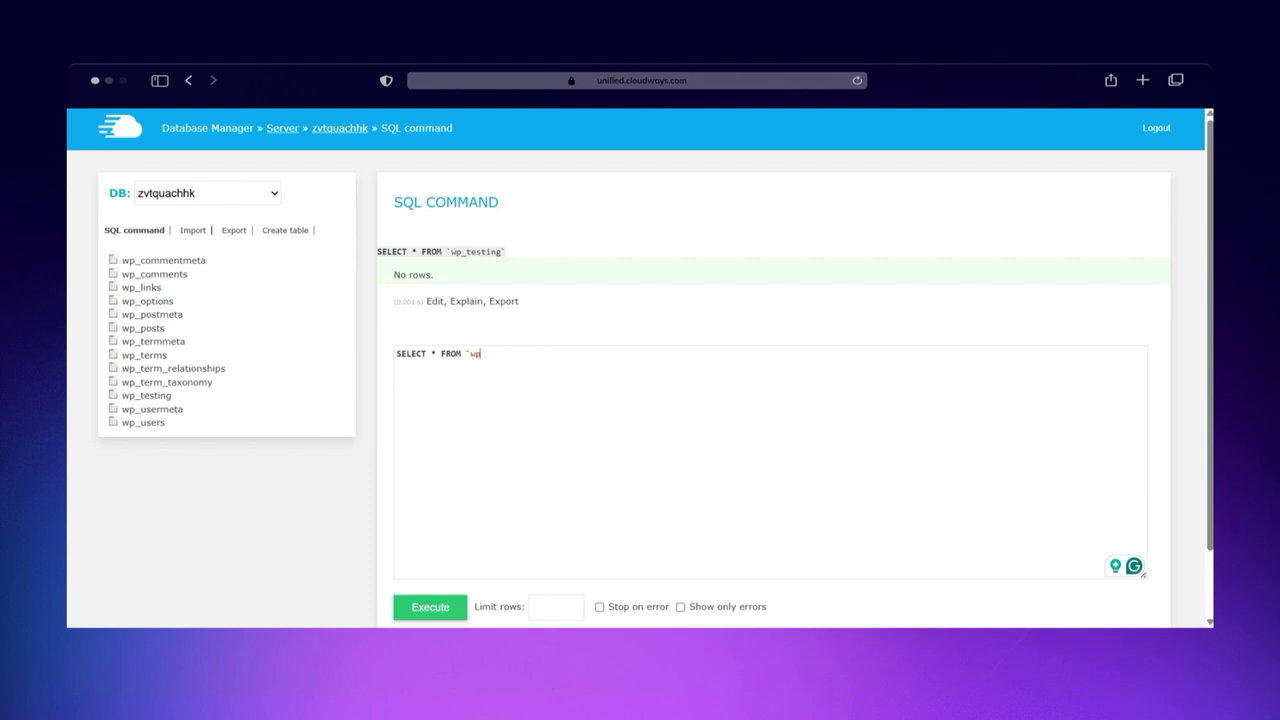
type("_comments")
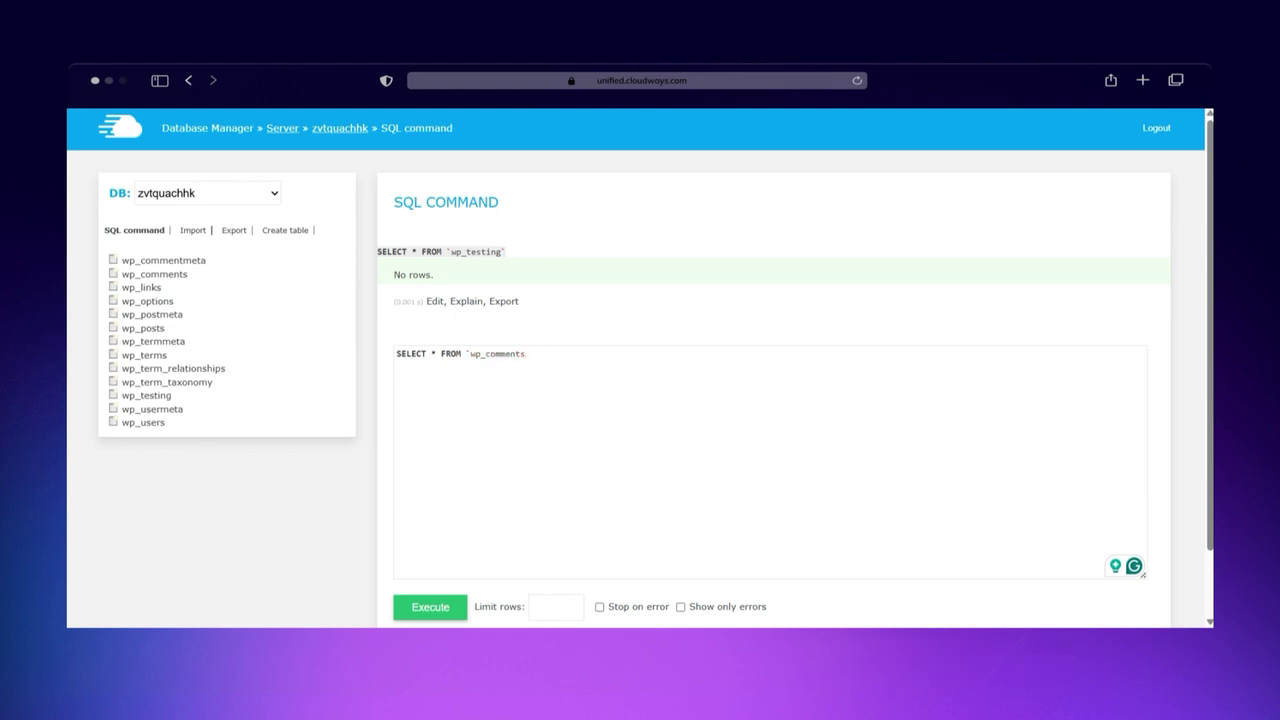
left_click(429, 607)
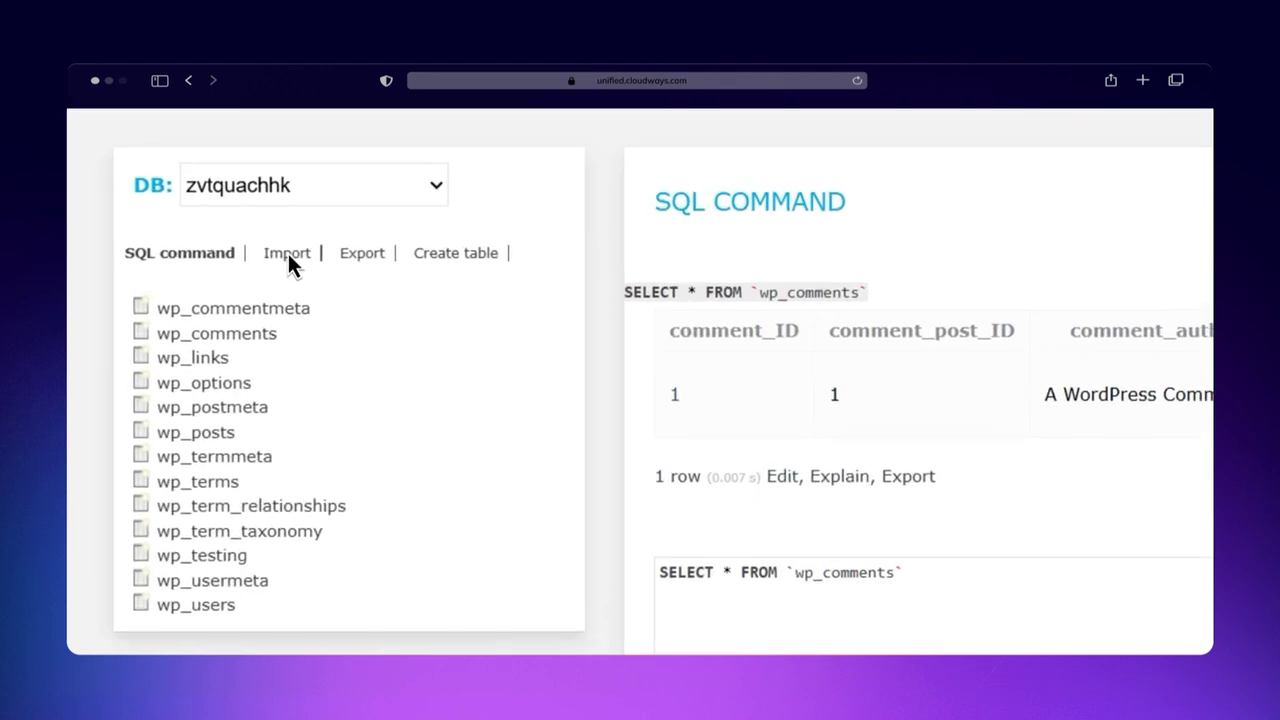
Browse for a SQL file on the Import page, then go to the database Export page.
left_click(287, 252)
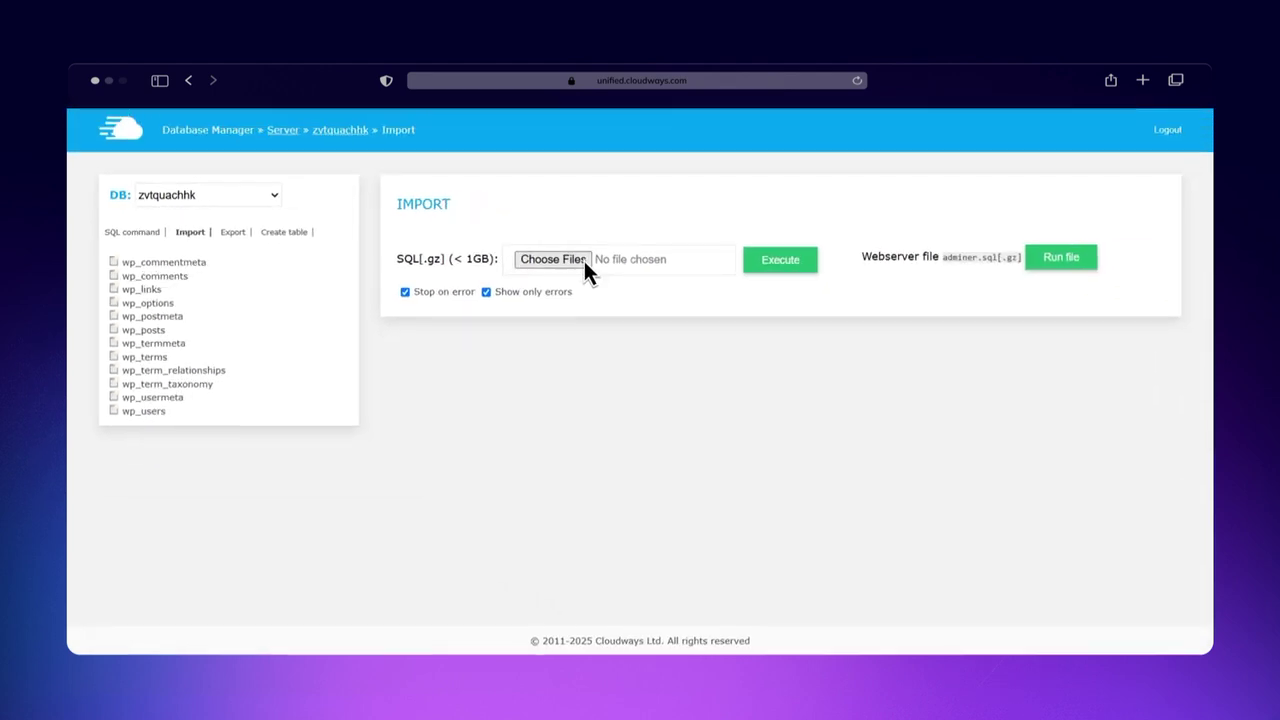
left_click(552, 259)
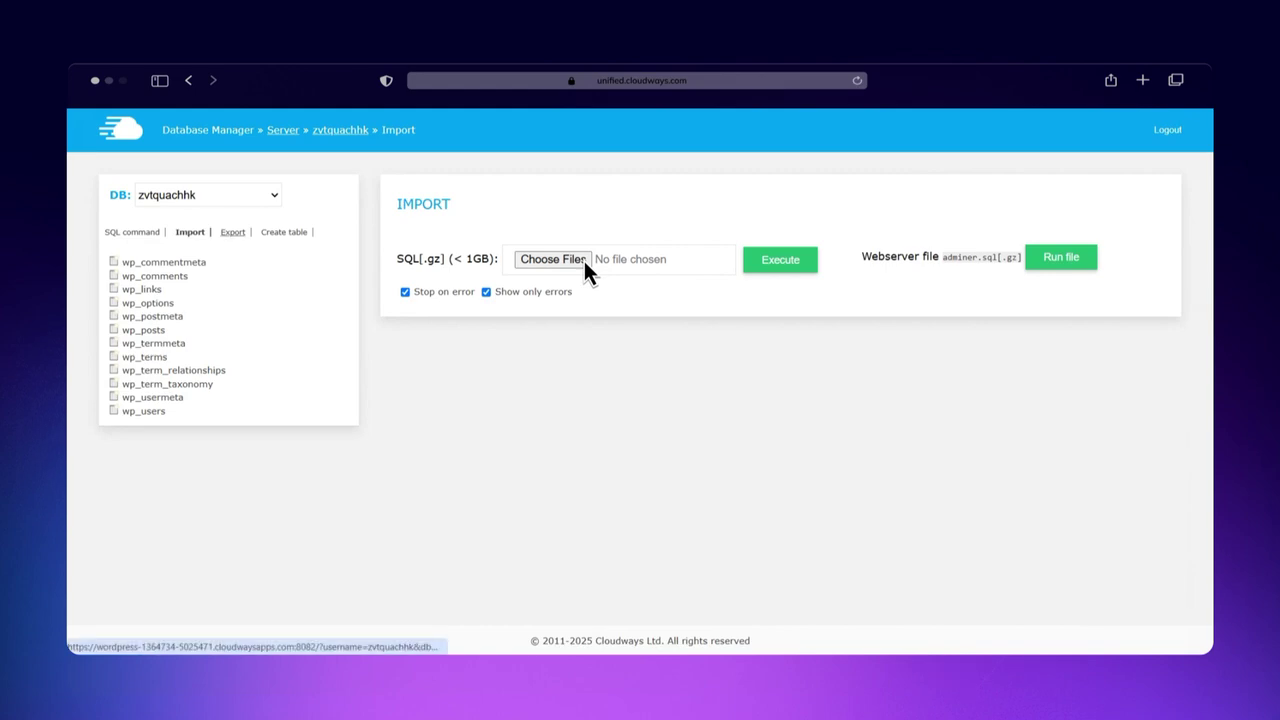
left_click(232, 232)
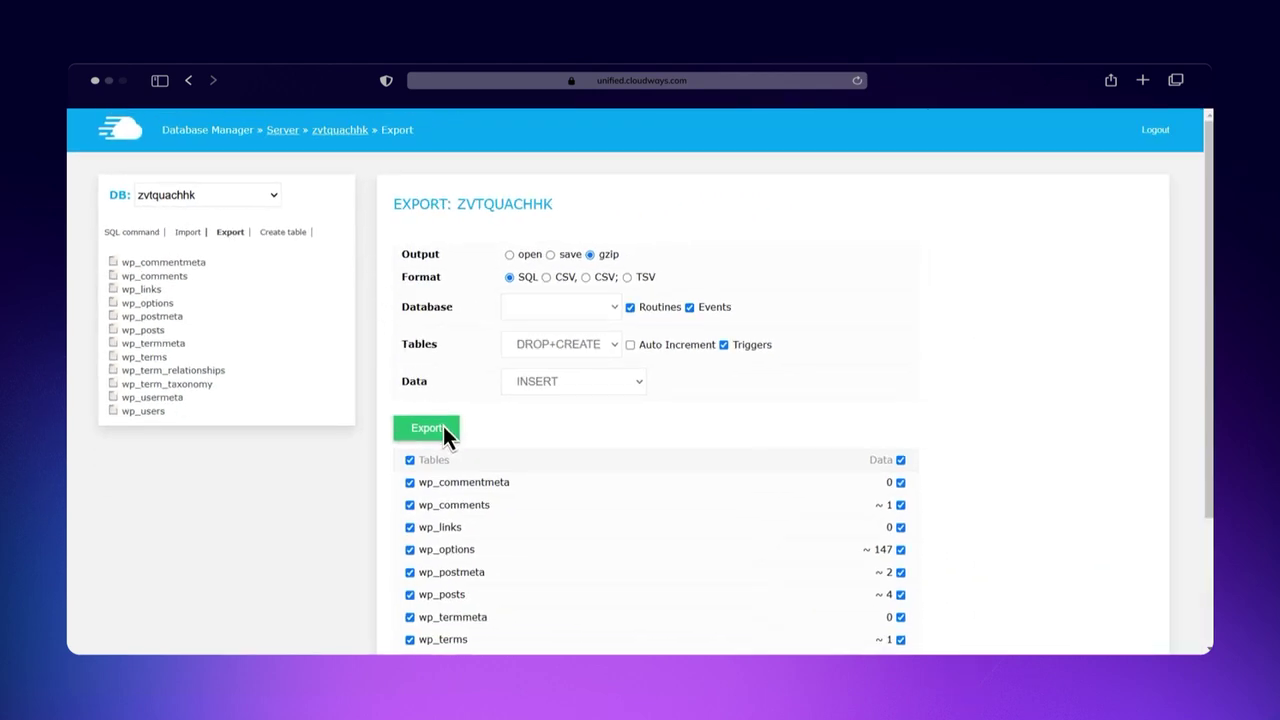
Export the zvtquachhk database as gzip-compressed SQL.
left_click(425, 427)
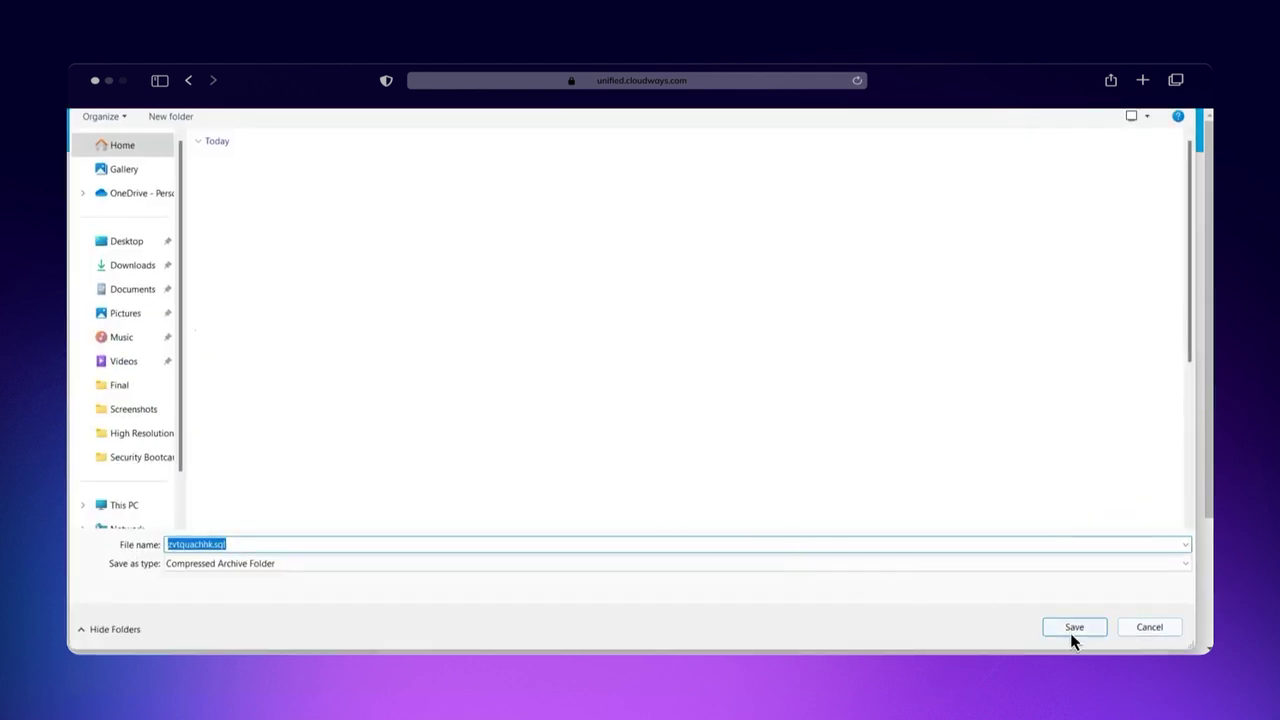